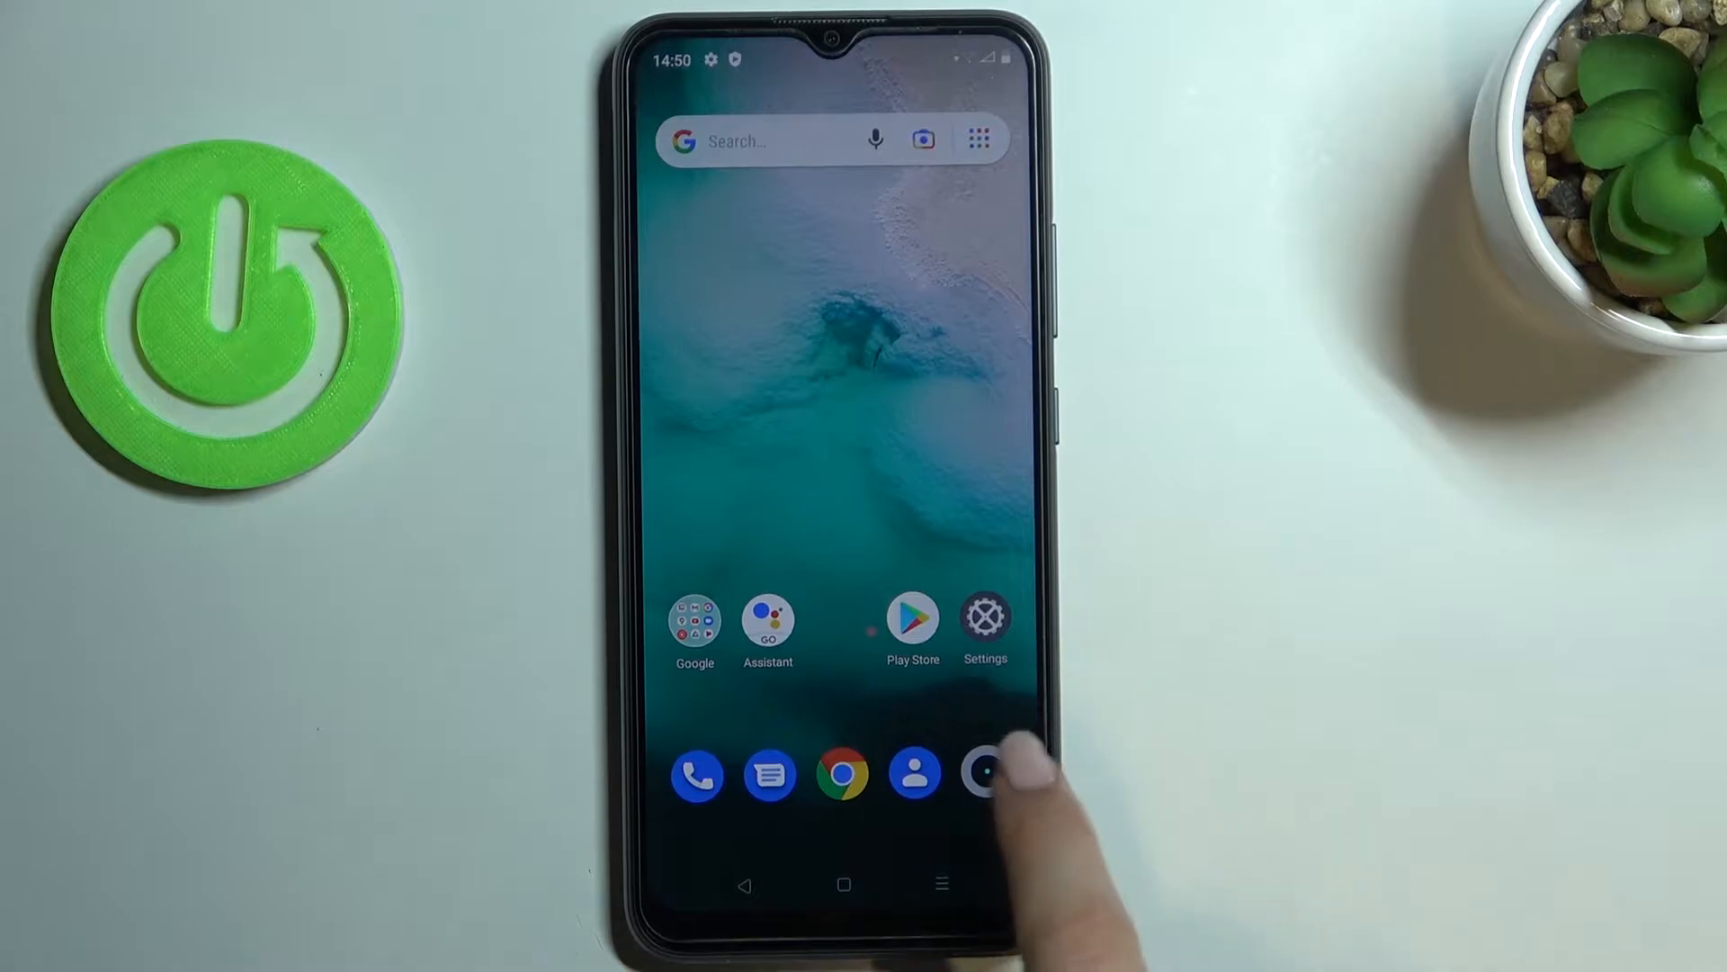
# Step: Launch the Camera app from the home-screen dock and open its settings page
pyautogui.click(986, 774)
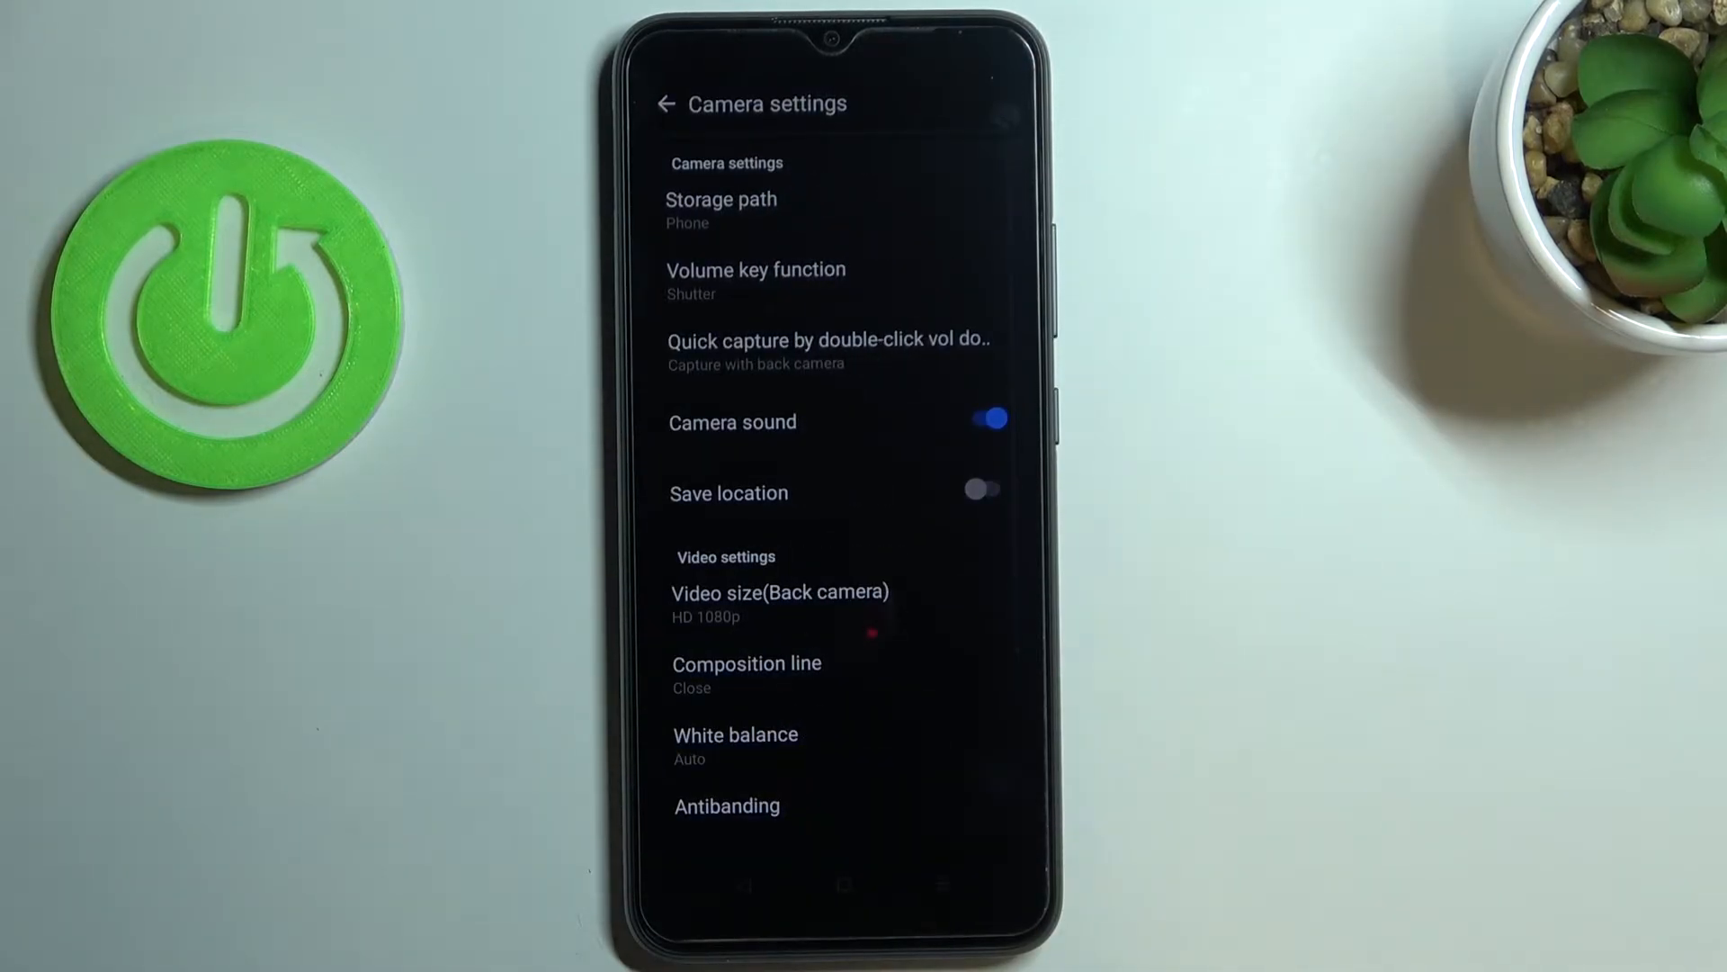
# Step: Scroll to Video settings and bring up the Video size (Back camera) choices
pyautogui.scroll(-3)
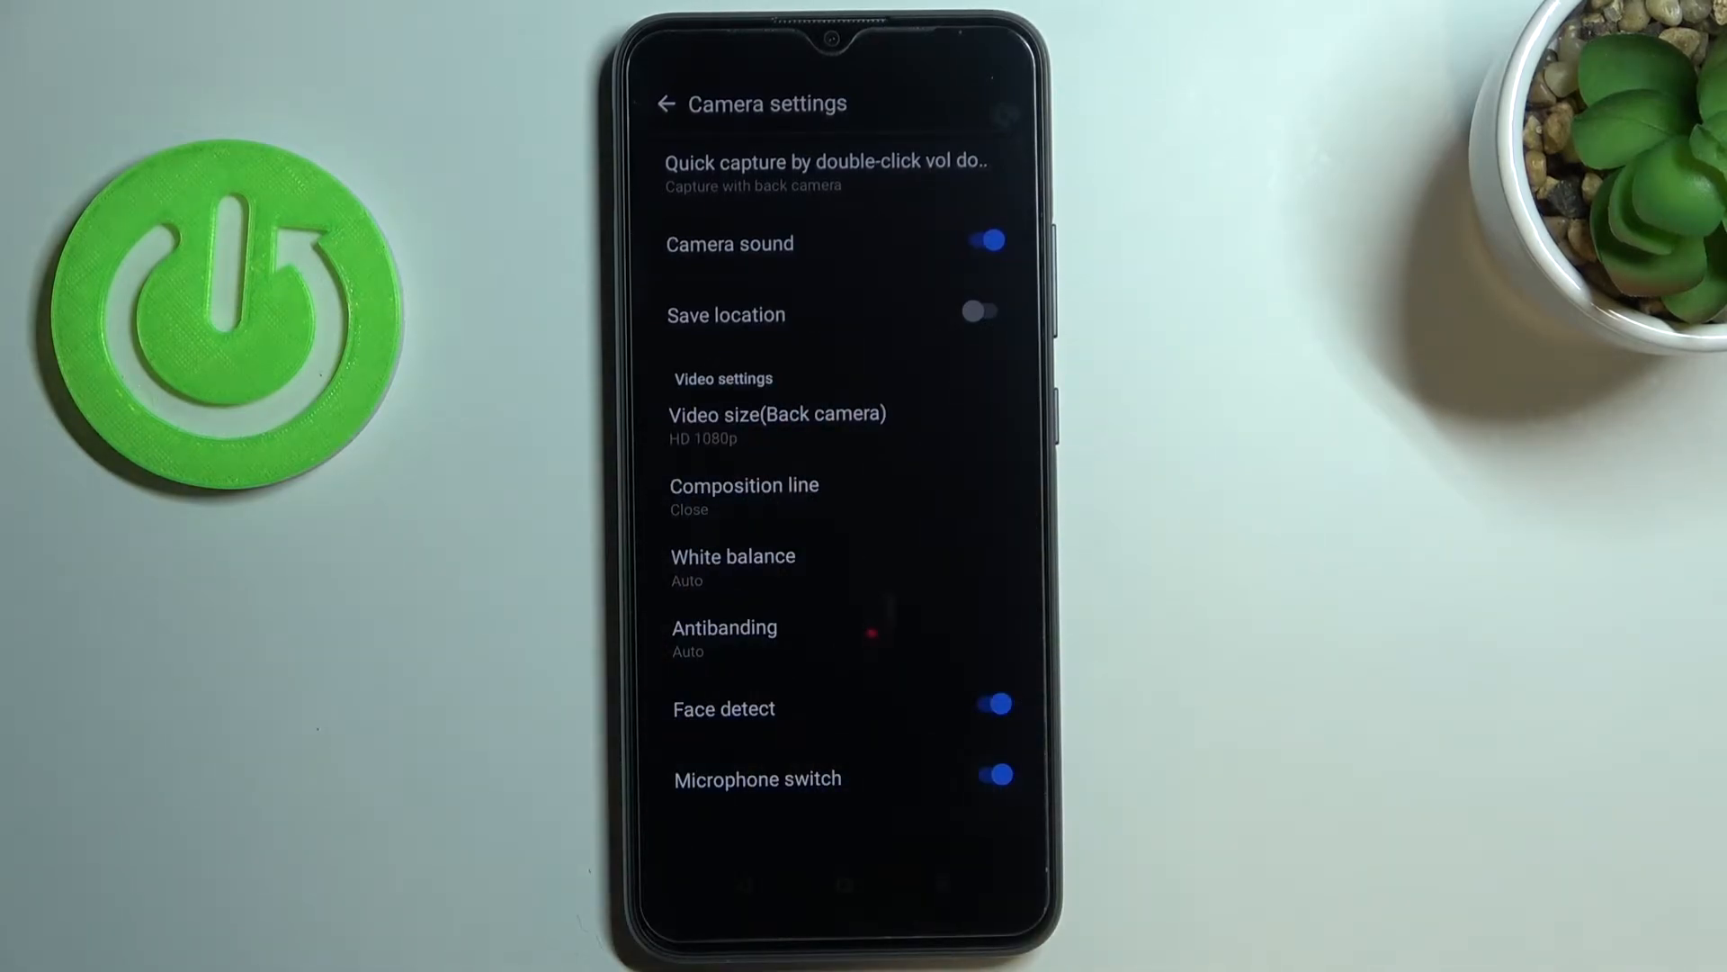
pyautogui.click(776, 422)
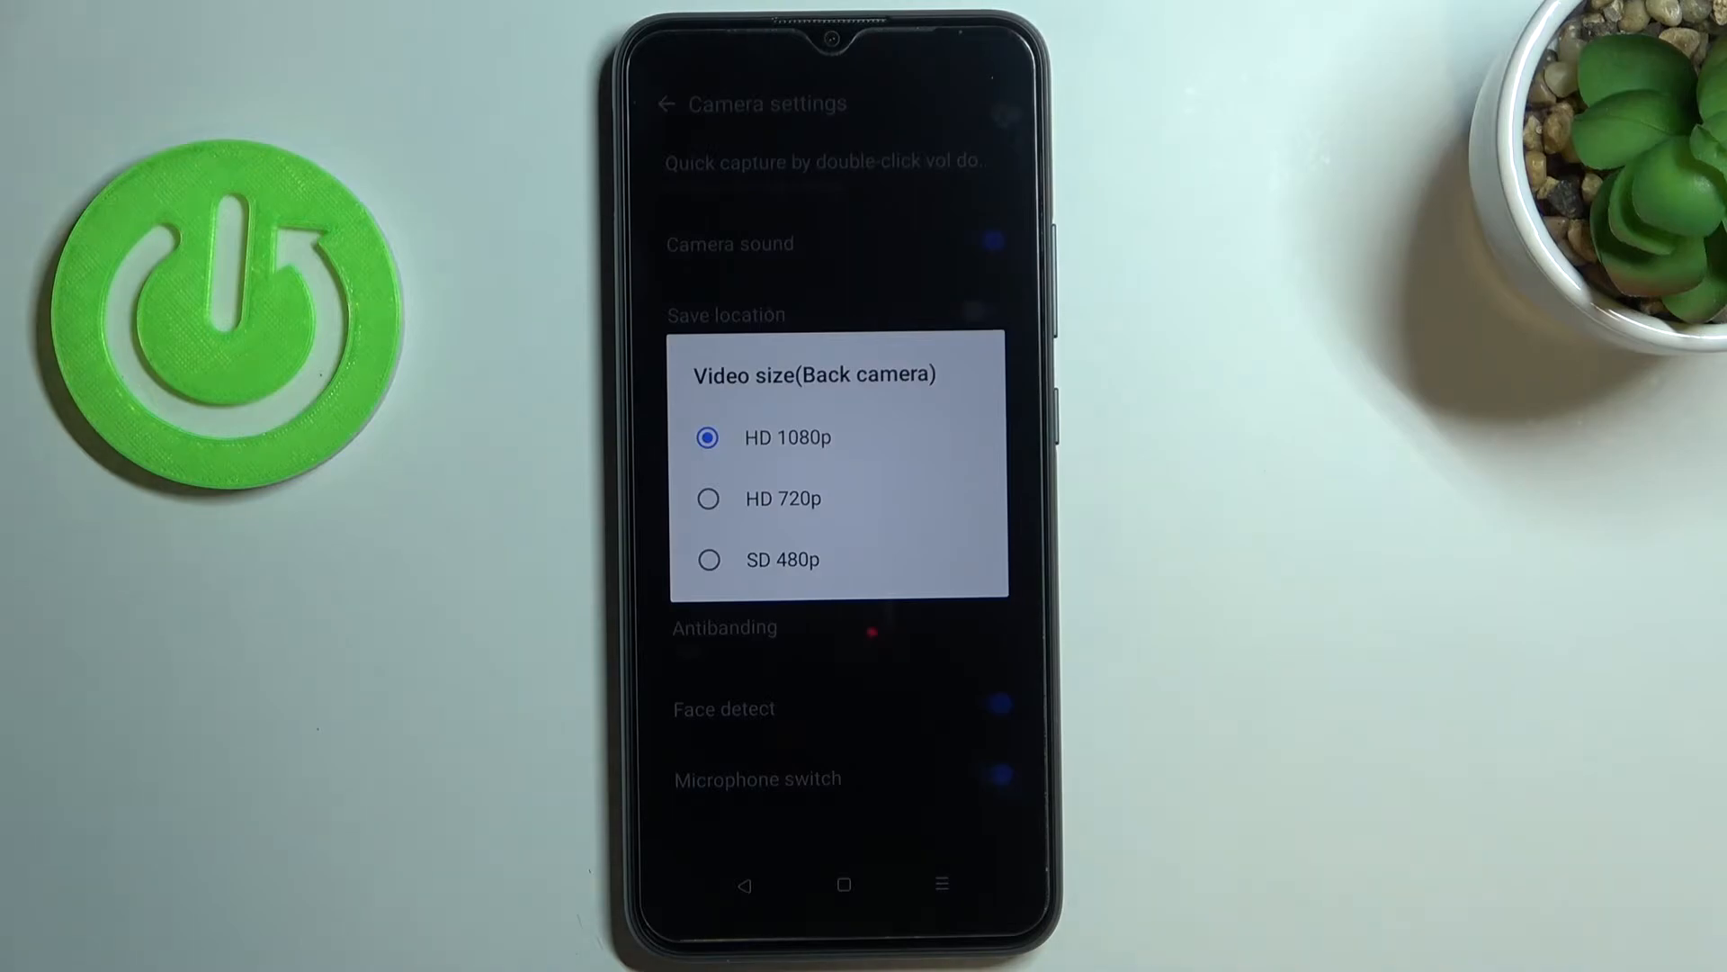
# Step: Close the HD 1080p dialog, choose SD 480p, then reselect HD 1080p for back-camera video
pyautogui.click(773, 437)
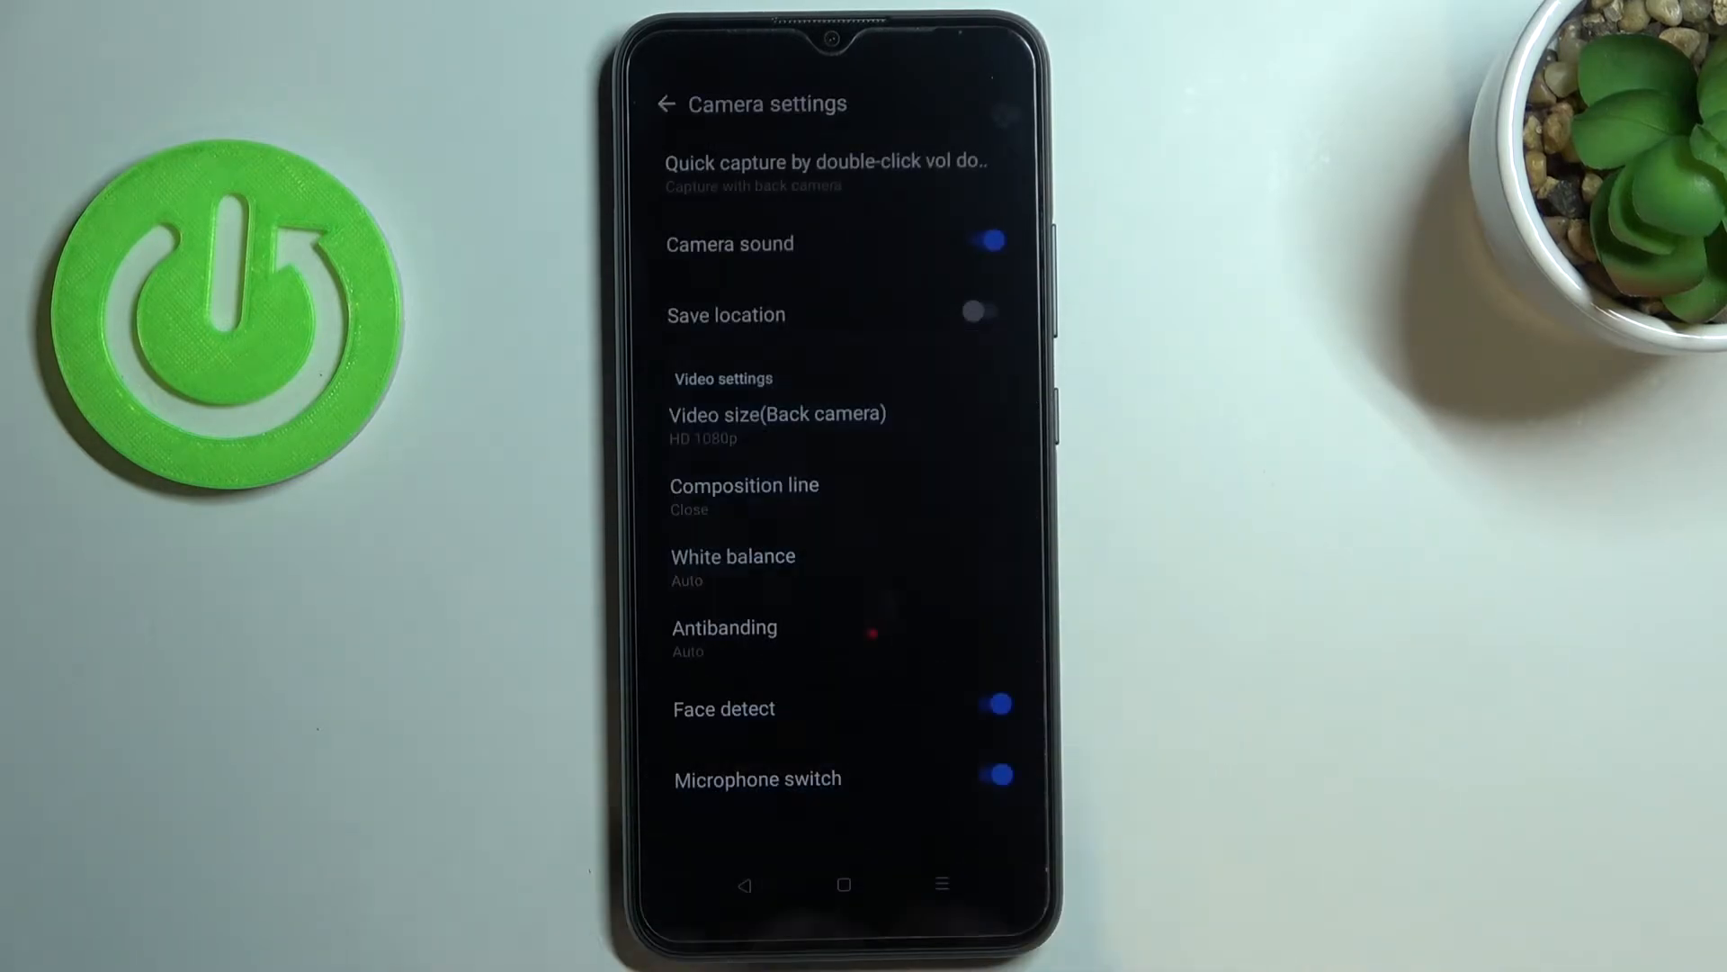
pyautogui.click(777, 424)
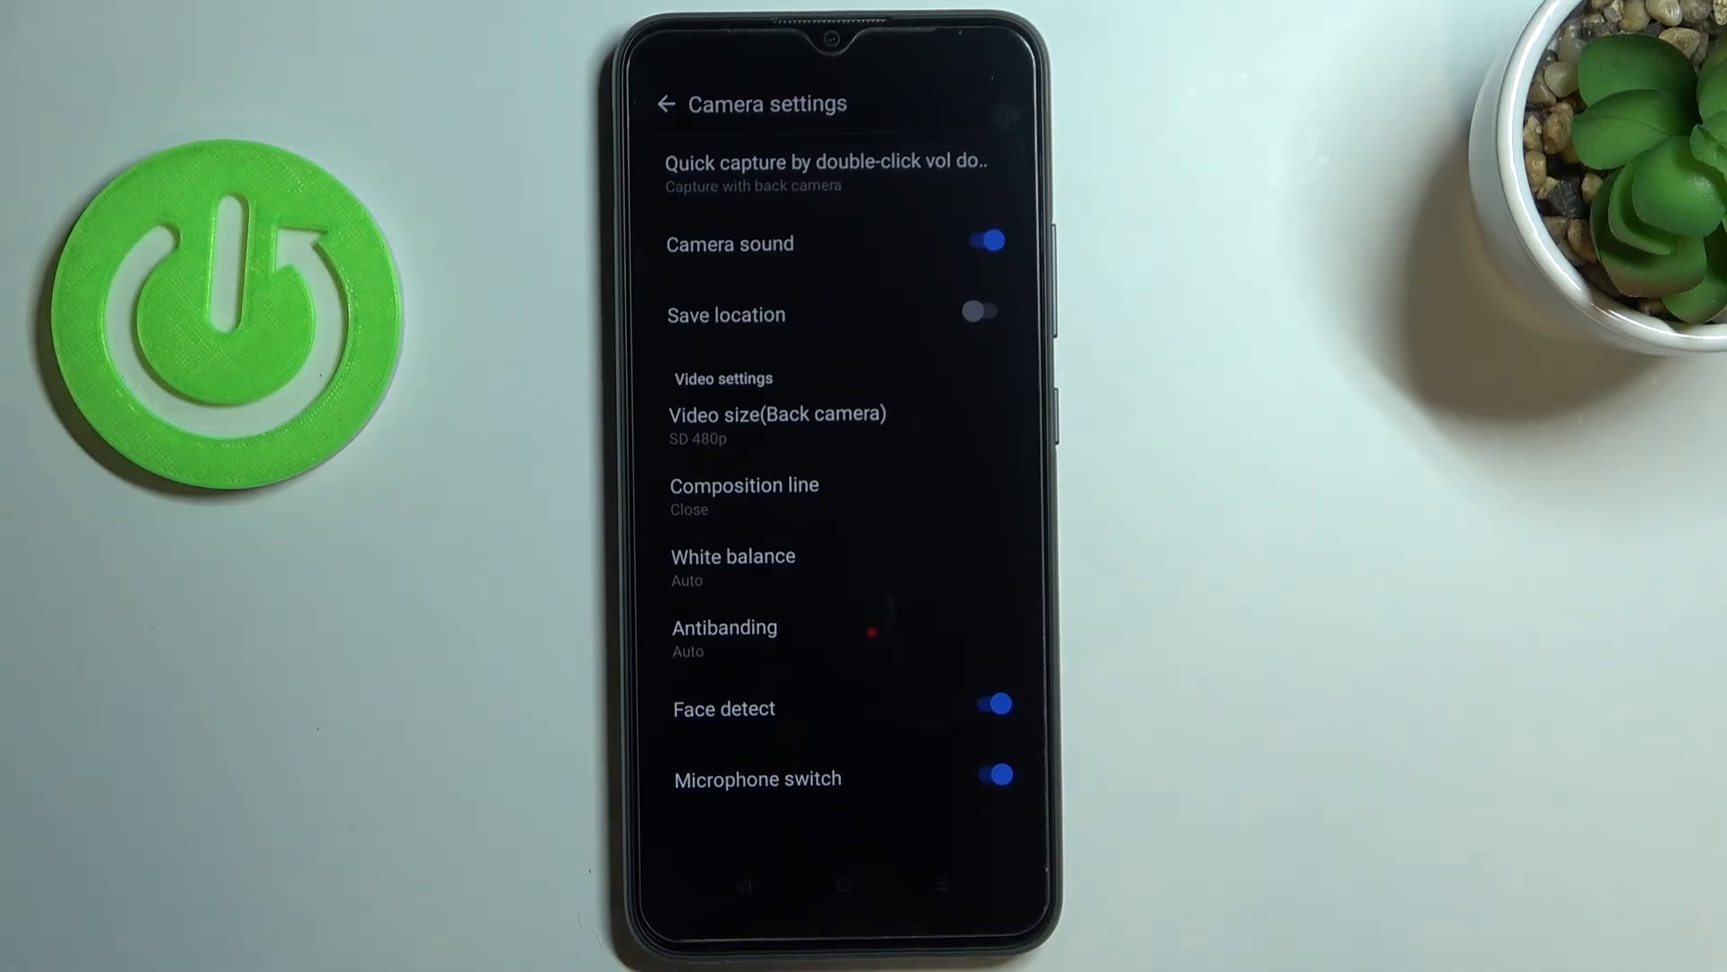
pyautogui.click(777, 413)
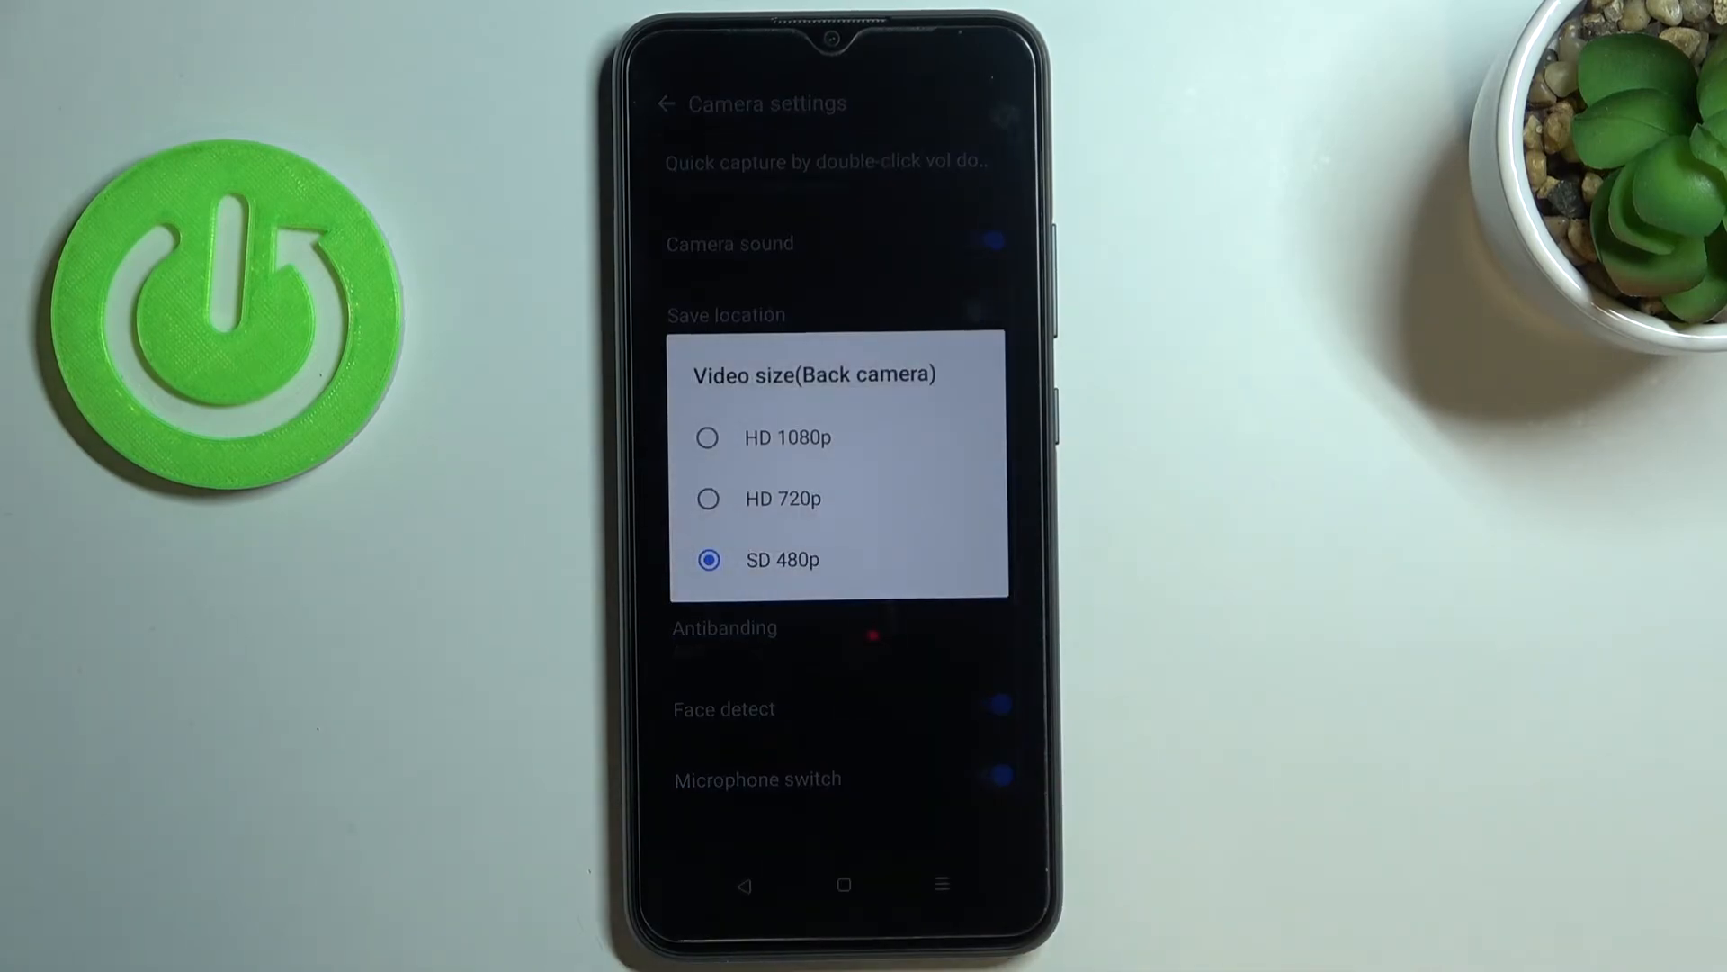
pyautogui.click(767, 437)
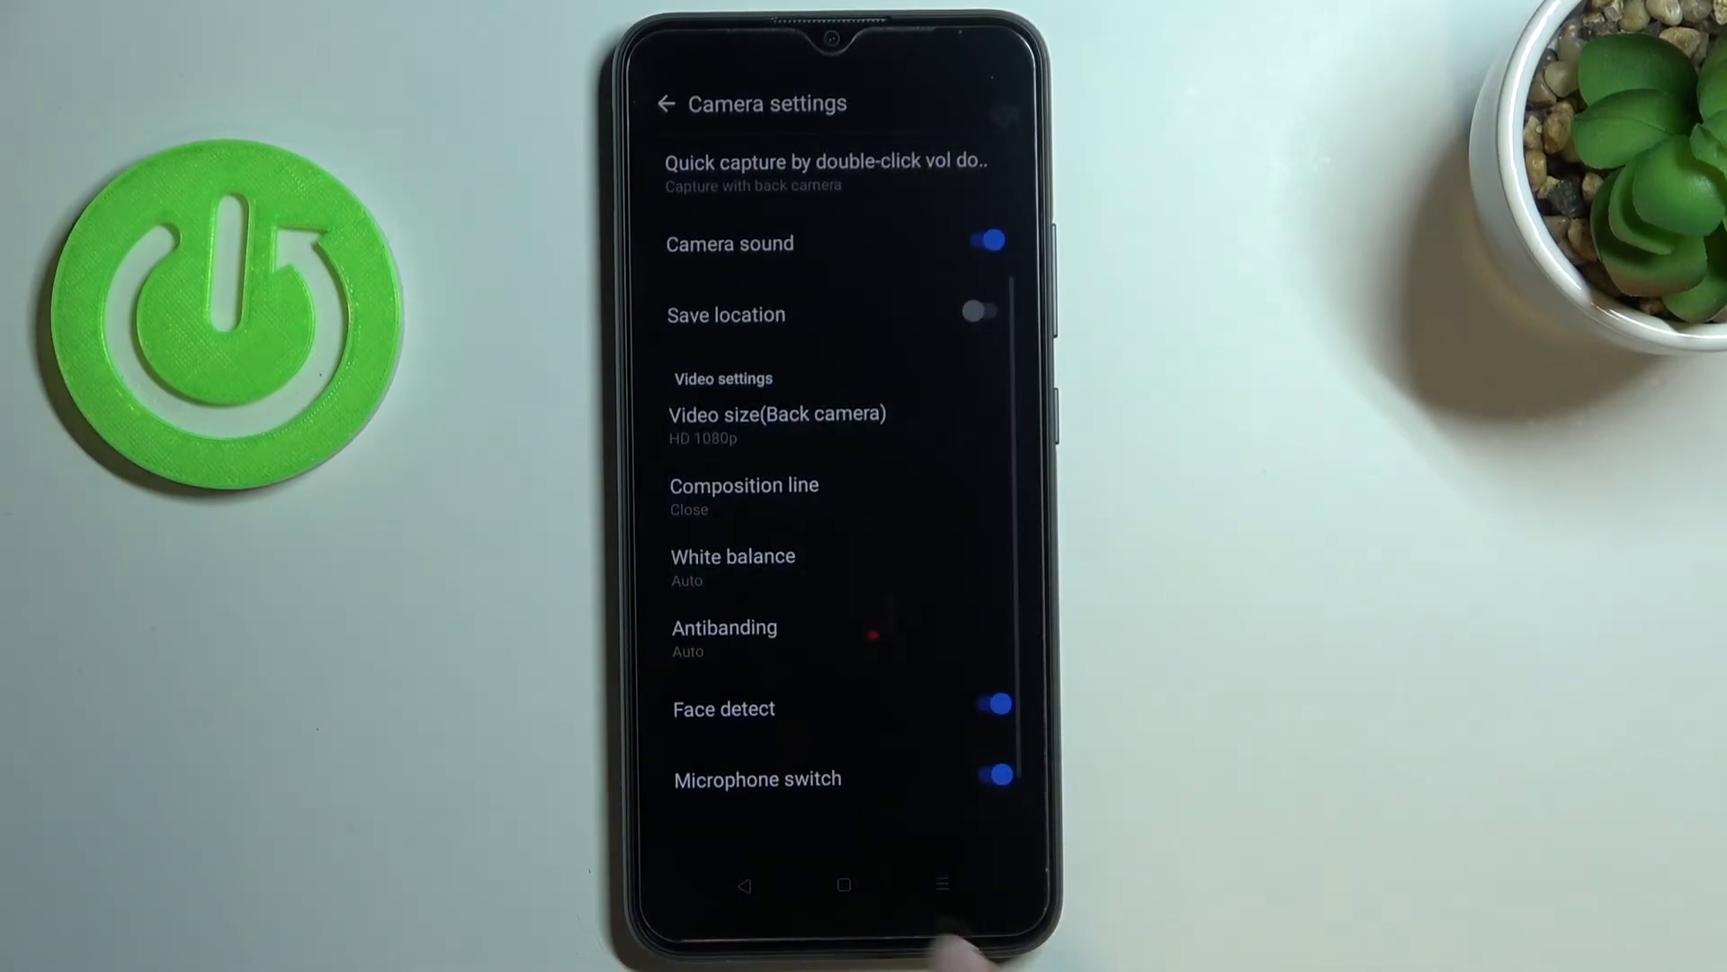